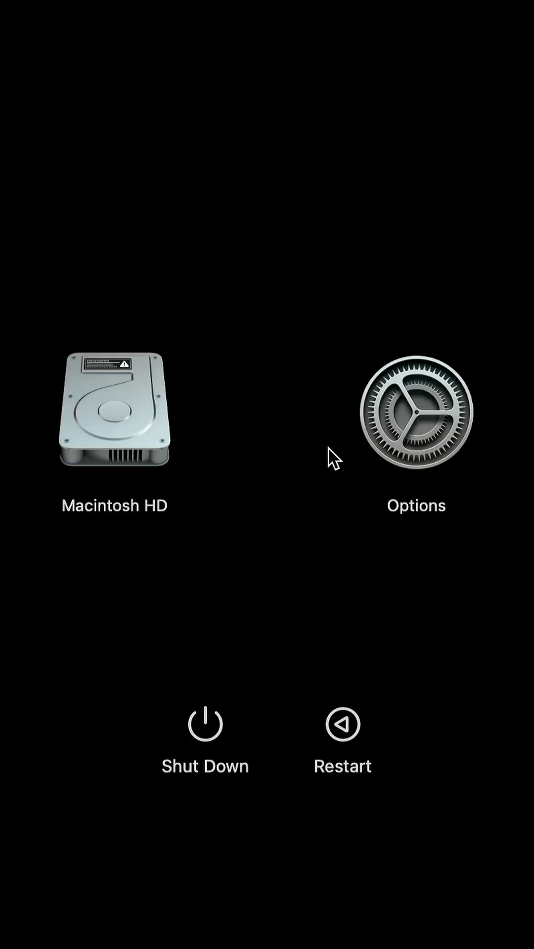
# Step: Pick Options at startup and continue into the macOS Recovery utilities list
pyautogui.click(415, 413)
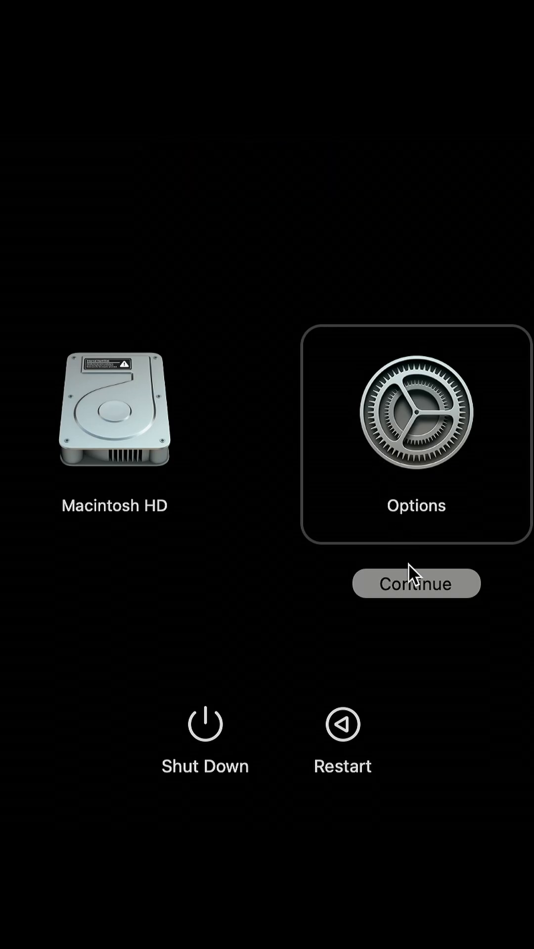
pyautogui.click(416, 583)
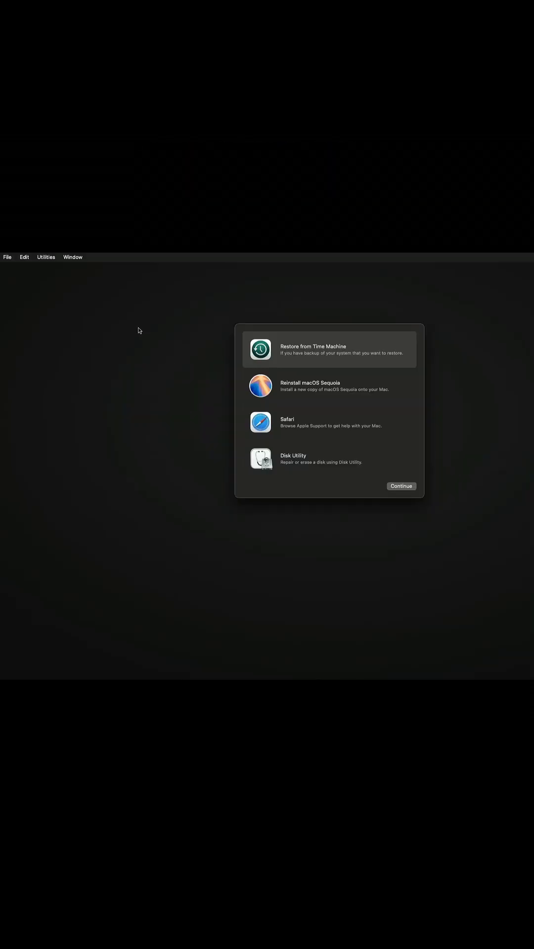
# Step: Open Terminal from the Utilities menu and run resetpassword
pyautogui.click(45, 256)
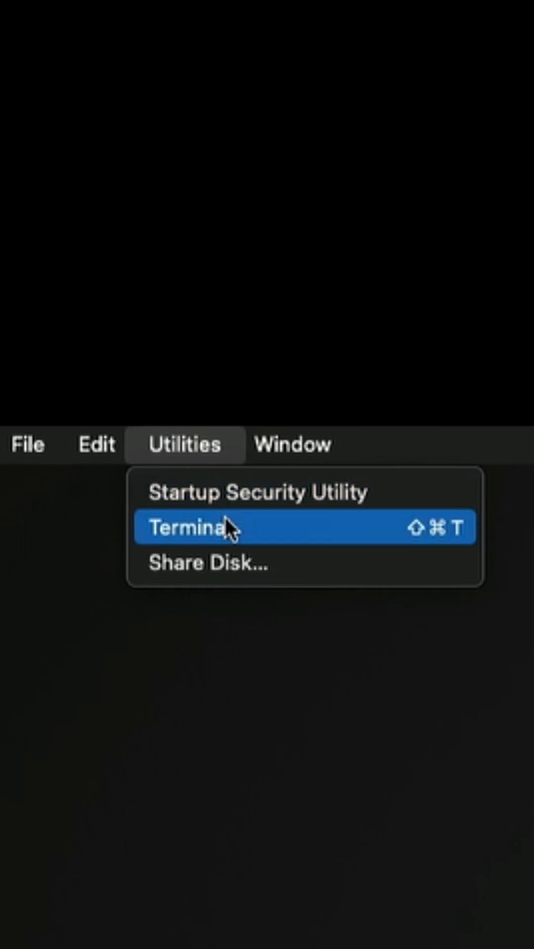
pyautogui.click(193, 527)
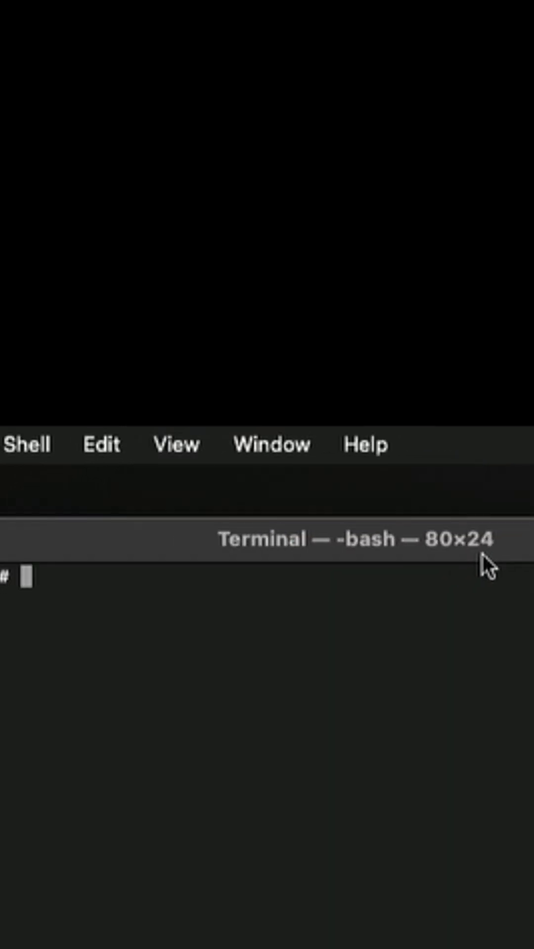
pyautogui.write('reset')
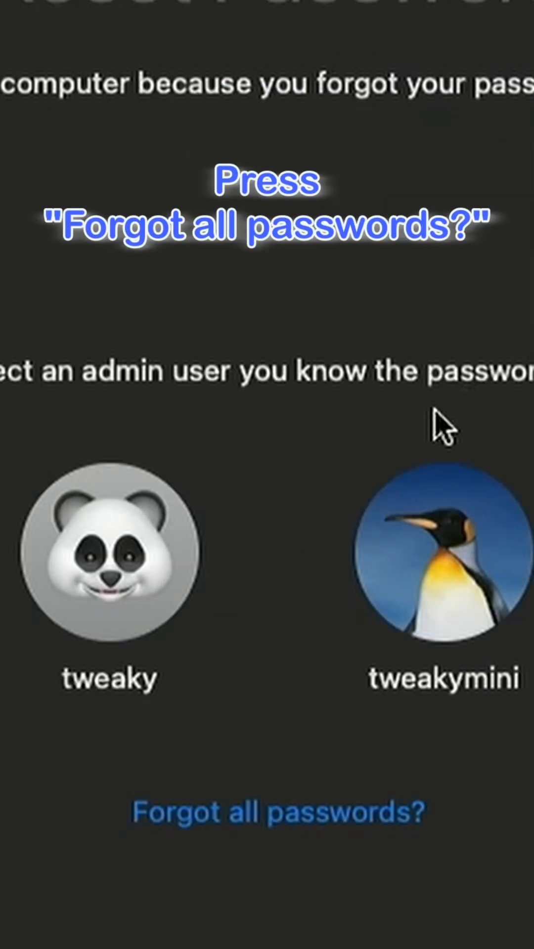
# Step: Choose 'Forgot all passwords?' to reset every user's password
pyautogui.click(277, 812)
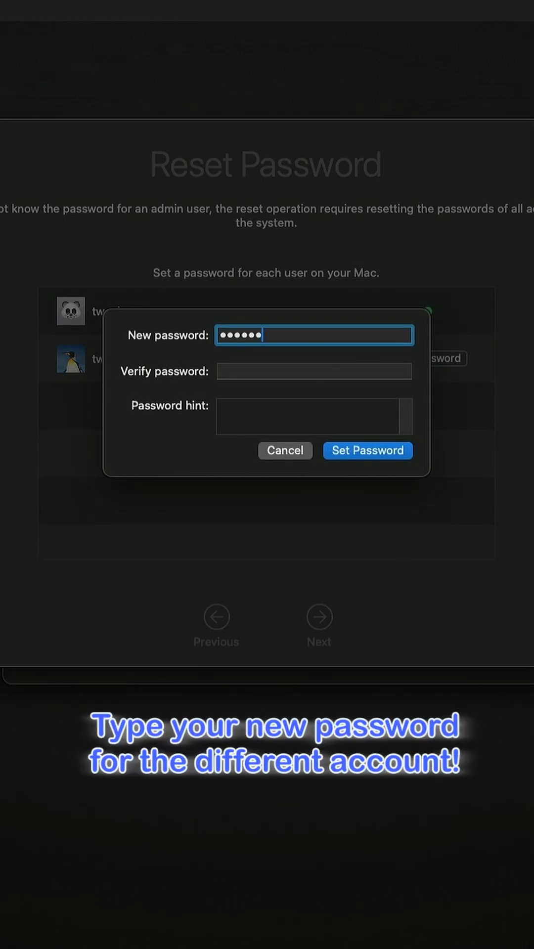
pyautogui.click(367, 451)
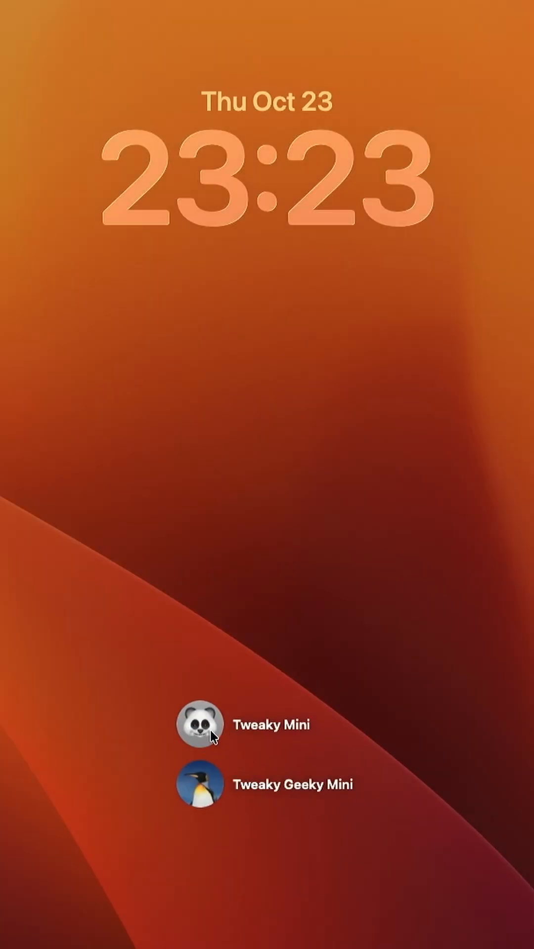
# Step: Select the panda-avatar Tweaky Mini account and type its new password
pyautogui.click(202, 725)
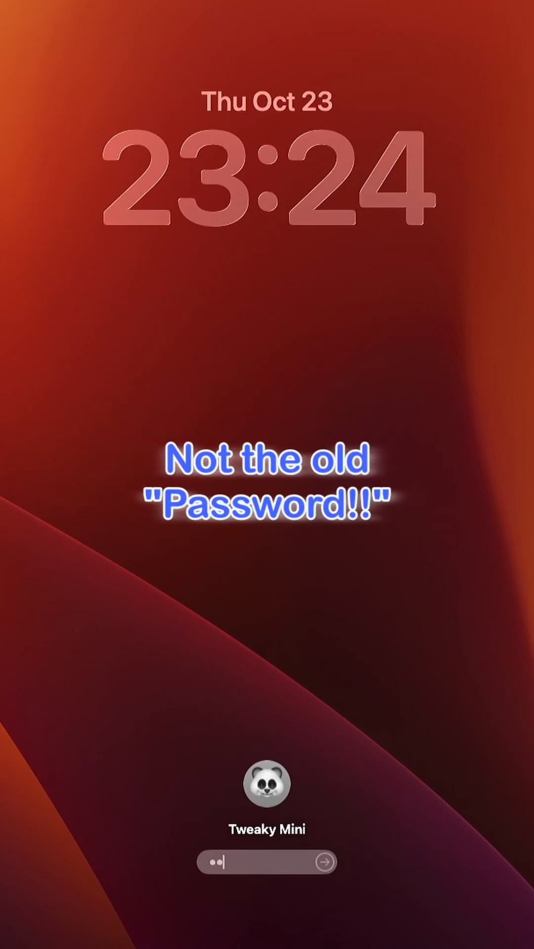
pyautogui.write('password')
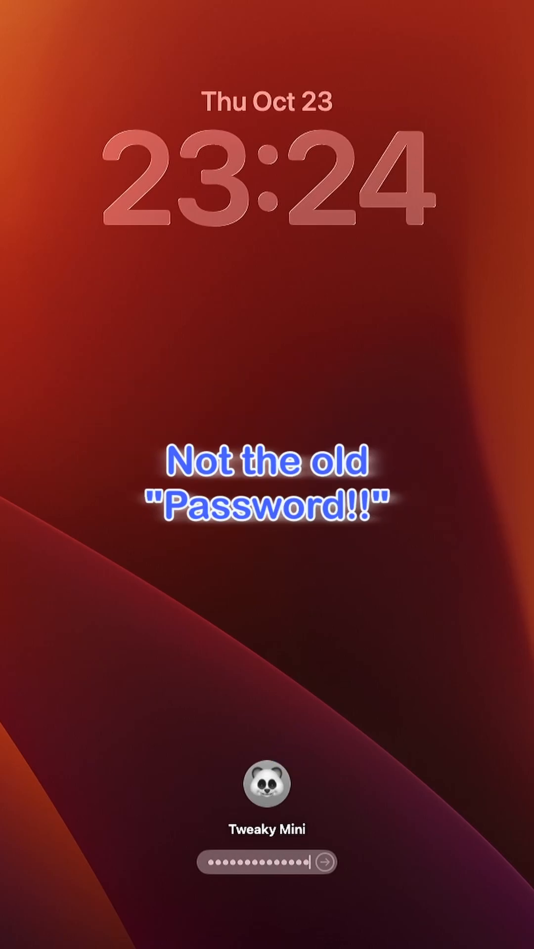